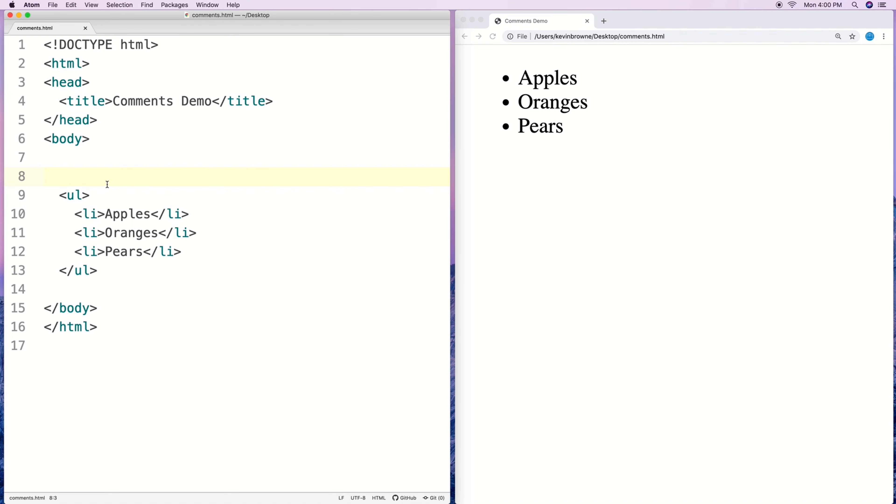
- Add a single-line <!-- Grocery list --> comment on line 8 above the <ul>
click(59, 176)
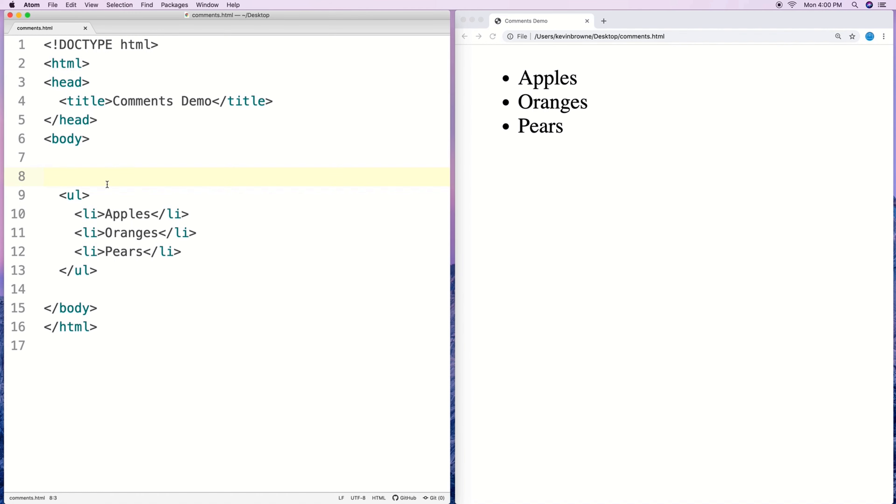
click(59, 176)
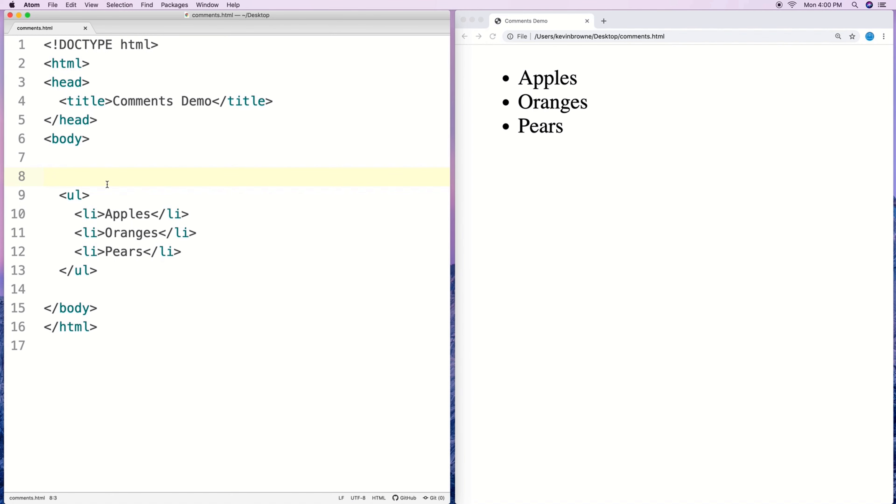
click(59, 176)
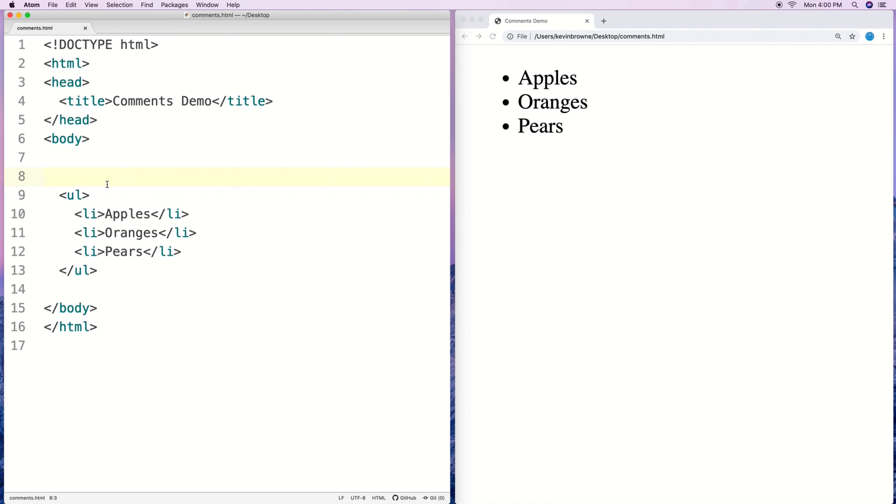
click(57, 176)
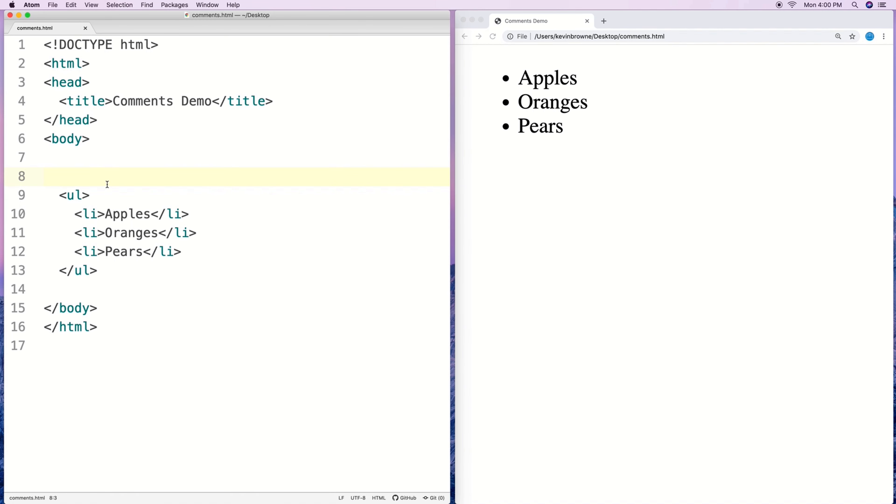
click(59, 176)
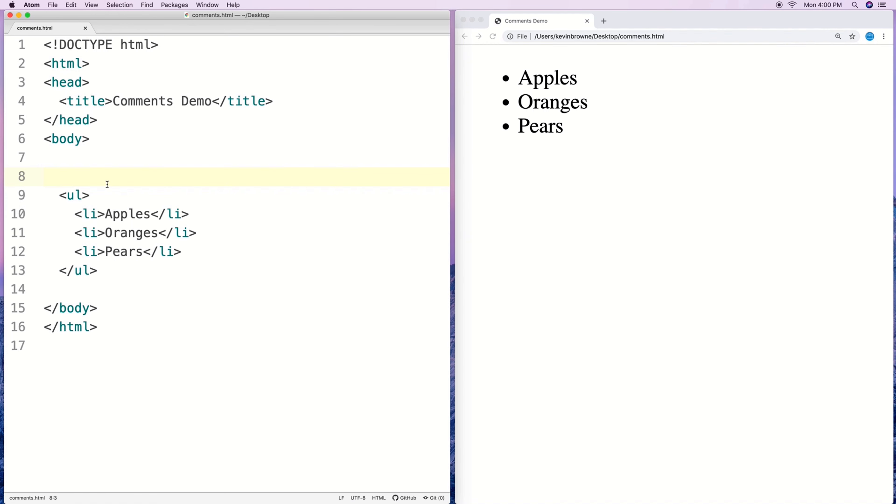
text(<)
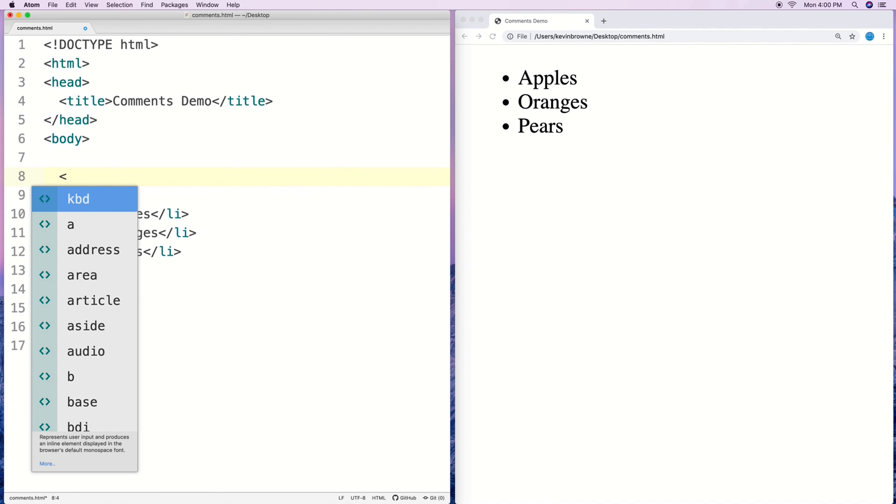
text(!-- Grocery list --)
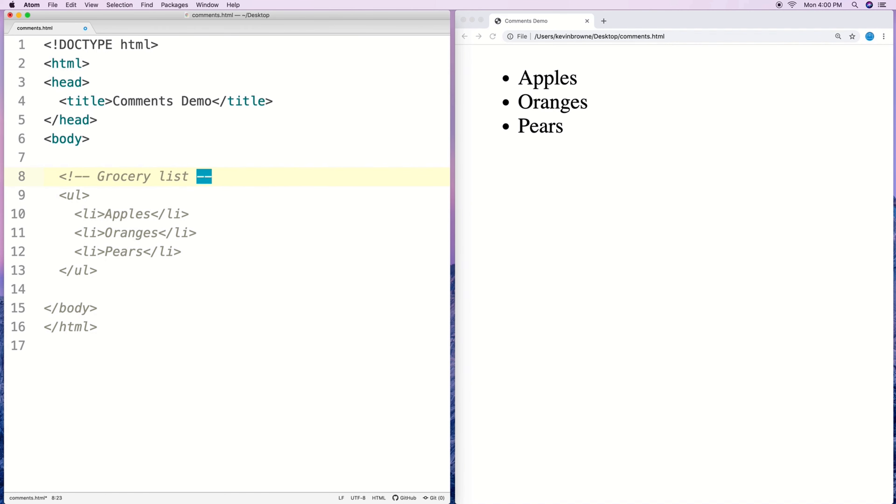
text(>)
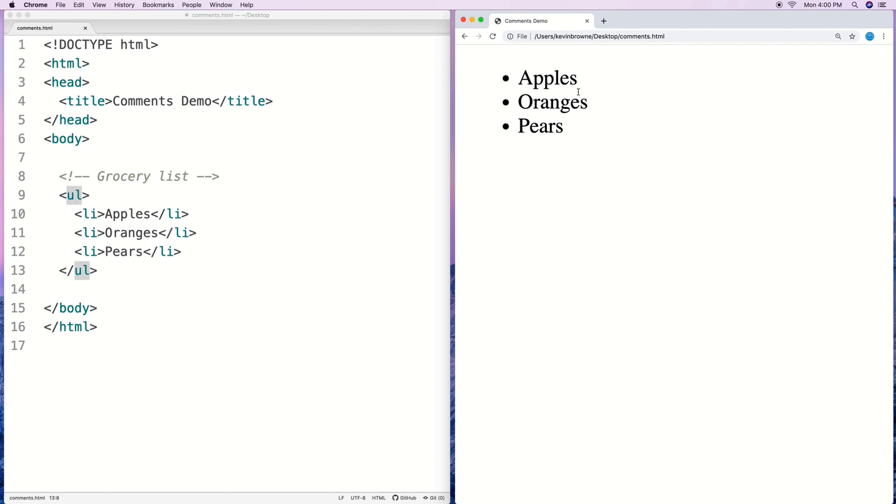
mouse_move(143, 237)
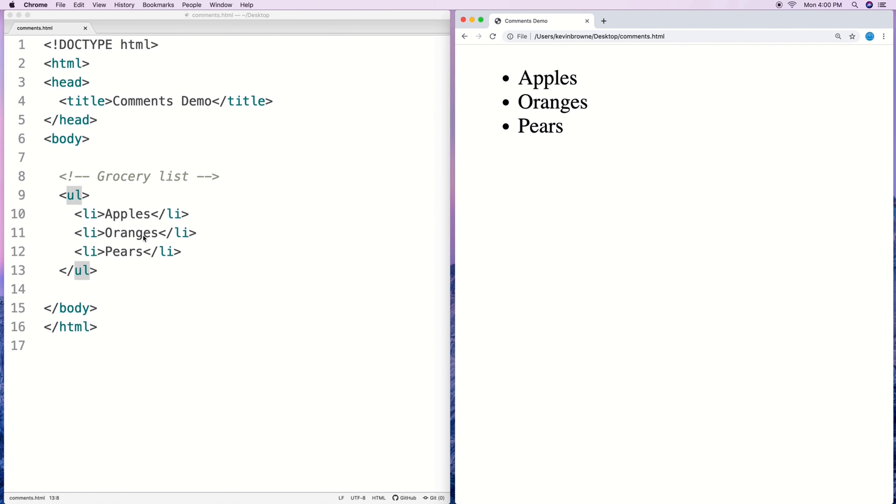
mouse_move(126, 275)
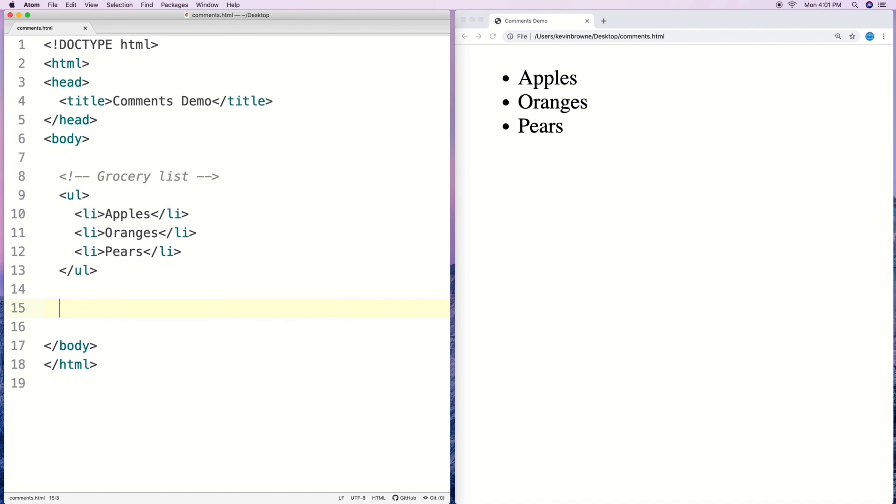
- Add a multi-line comment after </ul> with Author: Kevin Browne and Date: August 12th 2019
text(<)
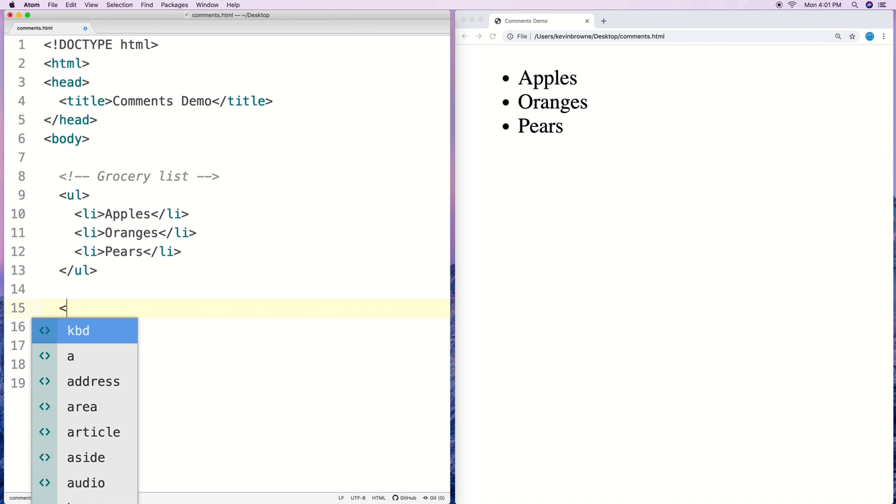
text(!--)
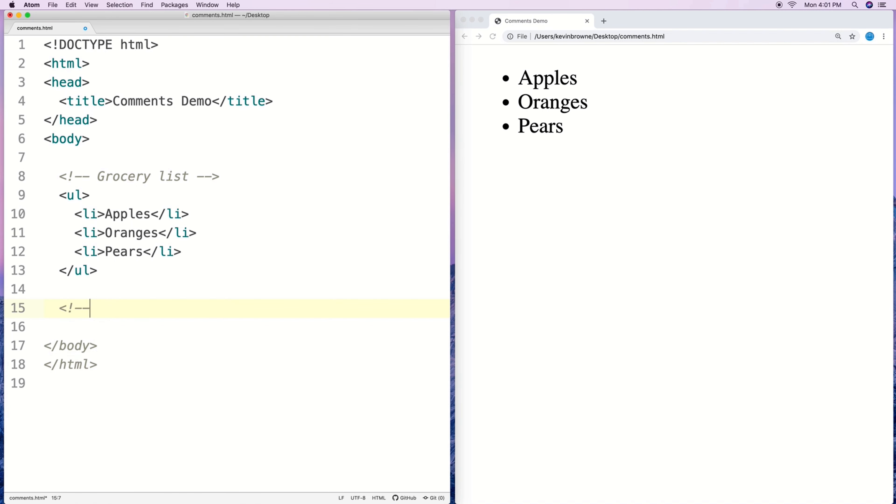
text(Au)
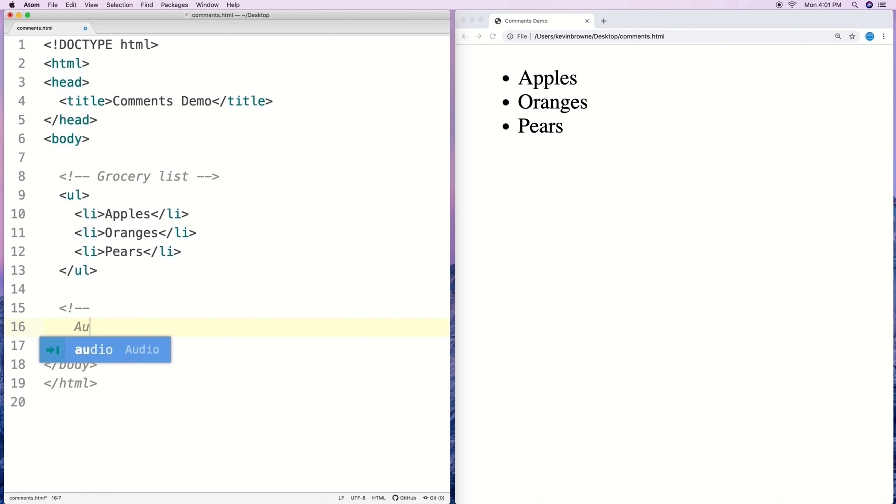
text(tho)
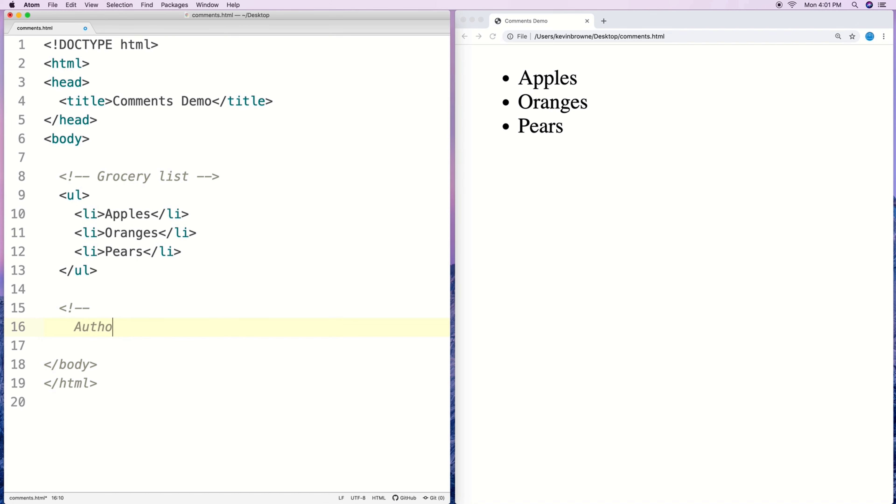
text(r: Kevin Browne)
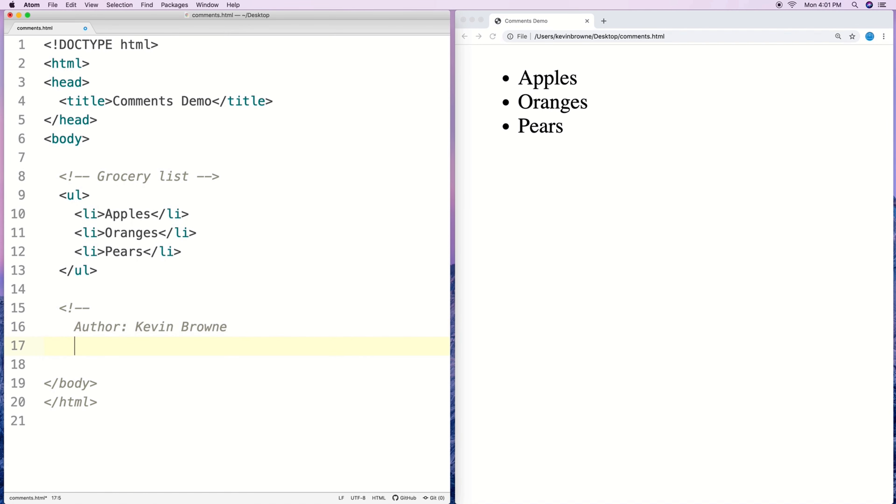
text(Date: August)
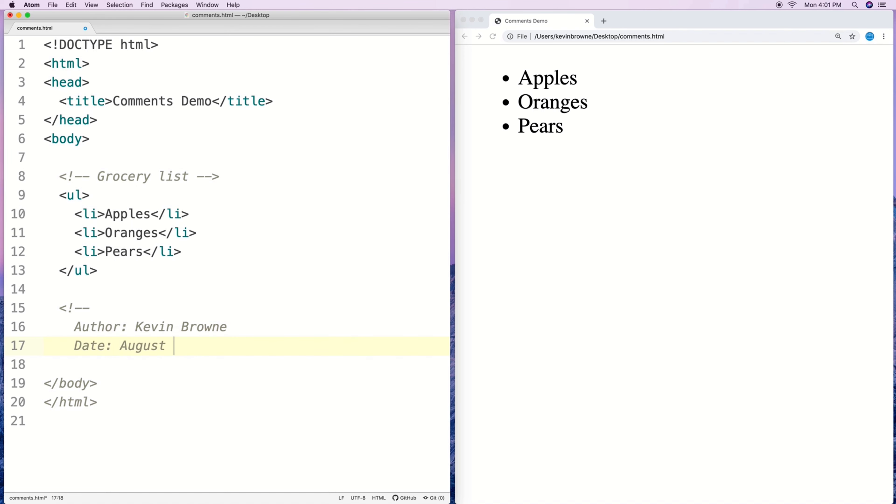
text(12th 2019)
click(246, 364)
text(-->)
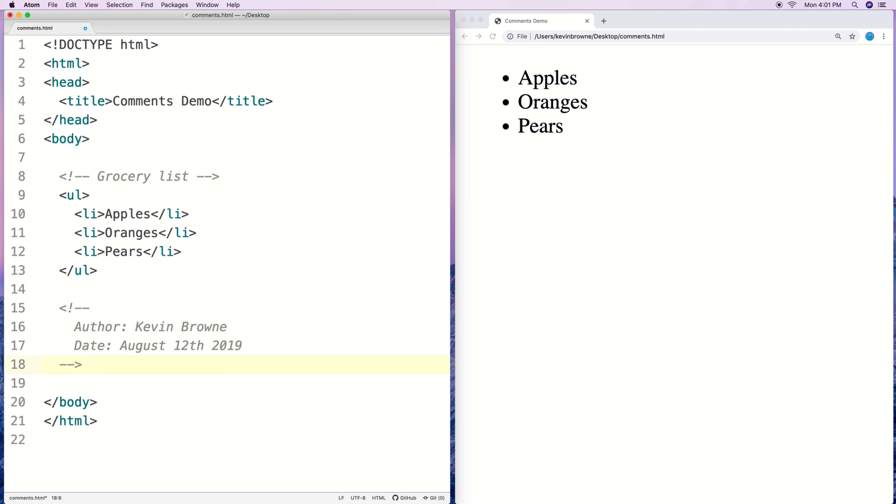
key(Down)
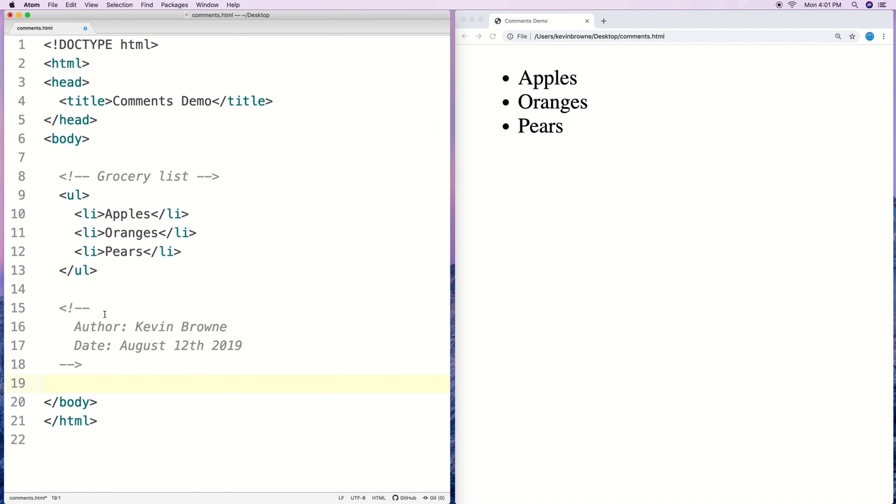
mouse_move(119, 176)
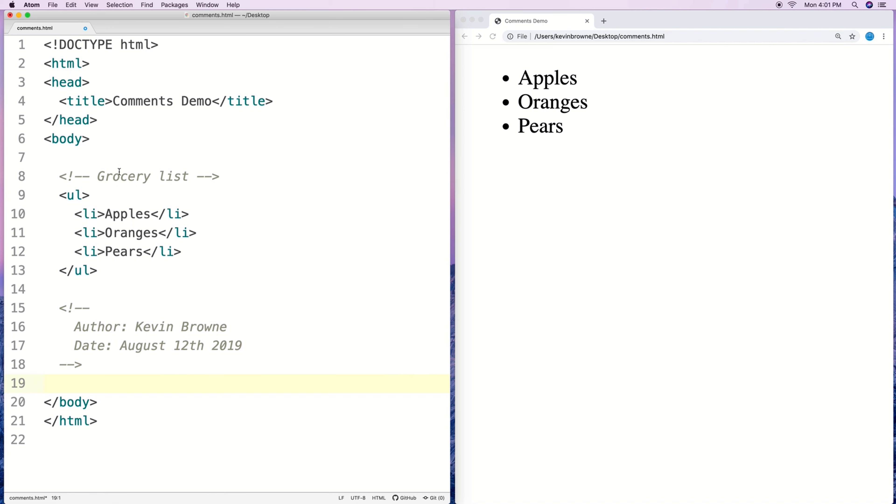
- Review the grocery-list and author comments in comments.html without changing them
drag(57, 175, 86, 214)
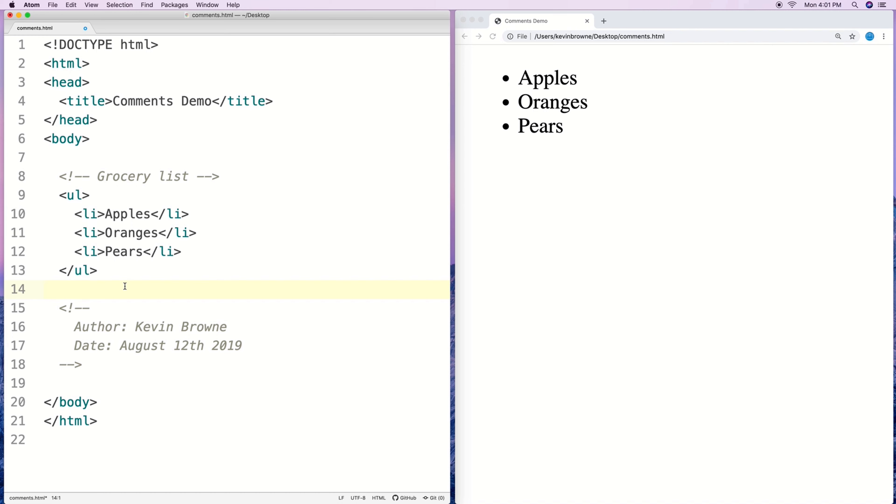
click(45, 289)
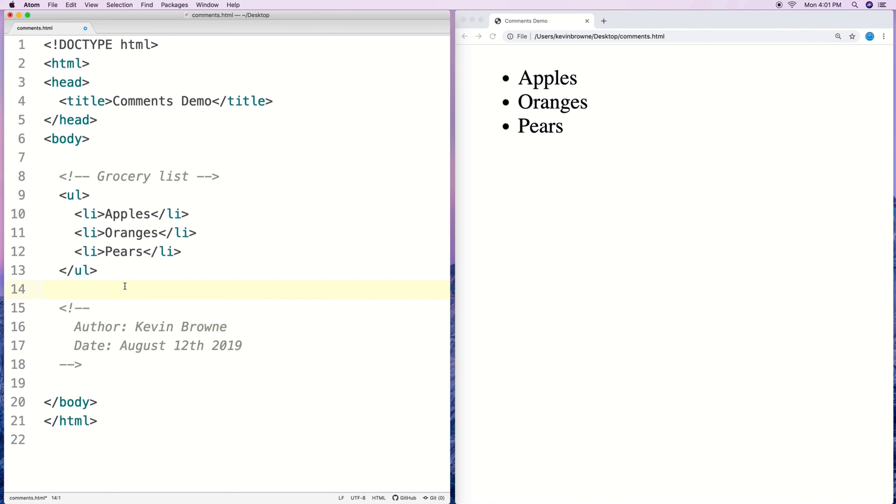
click(46, 289)
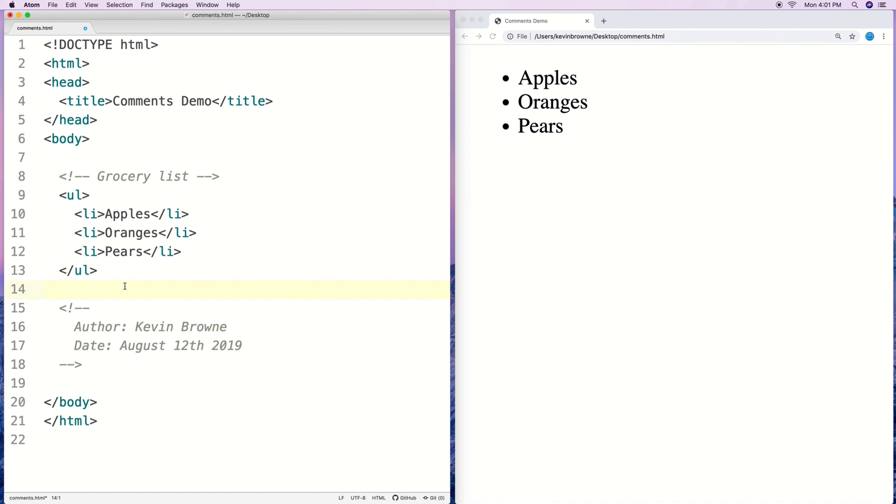
click(46, 289)
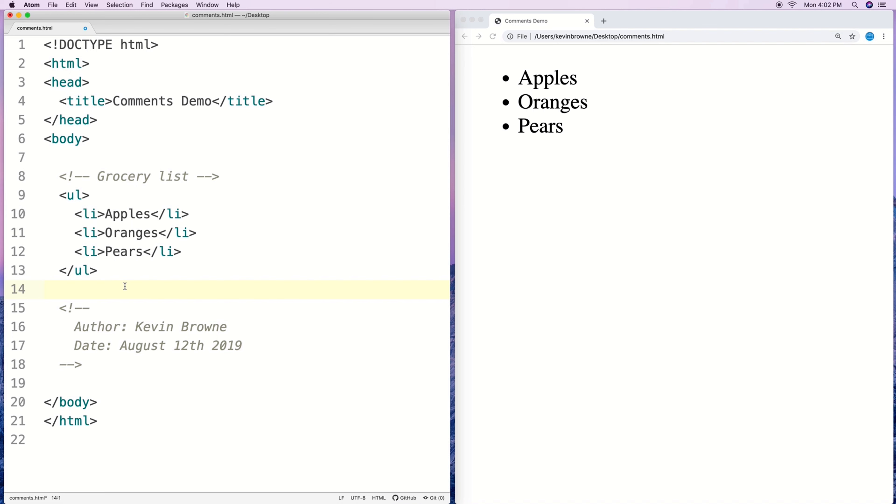
click(45, 290)
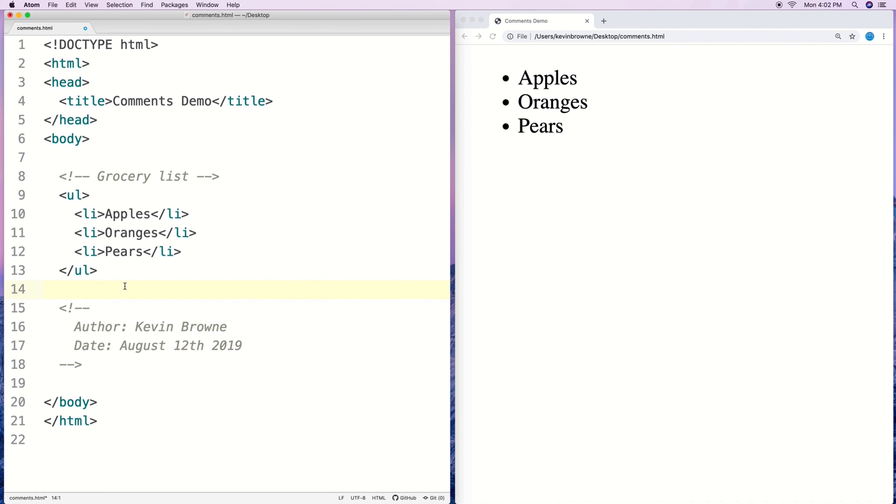
click(46, 290)
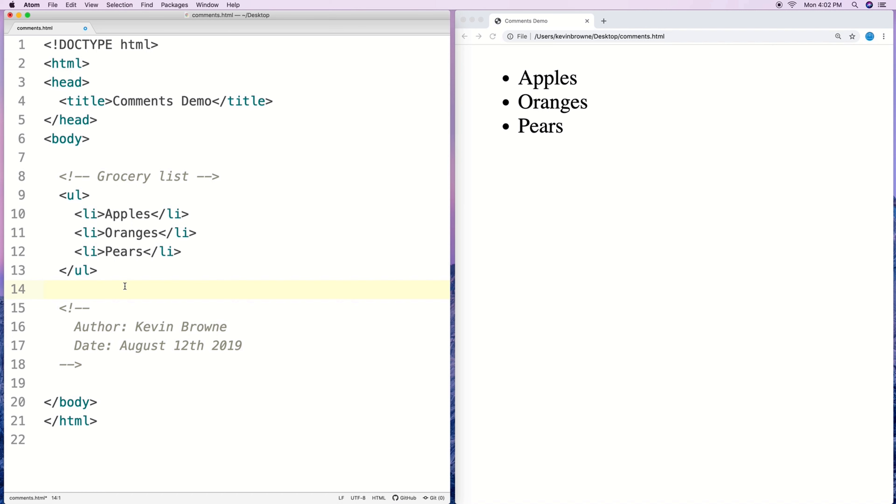
click(44, 289)
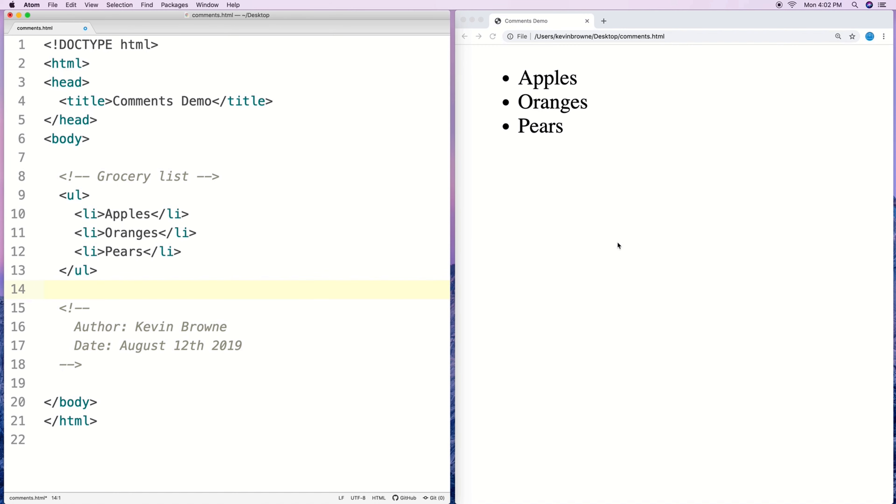
- View the page source in a new Chrome tab, then return to the rendered Comments Demo page
drag(517, 78, 563, 135)
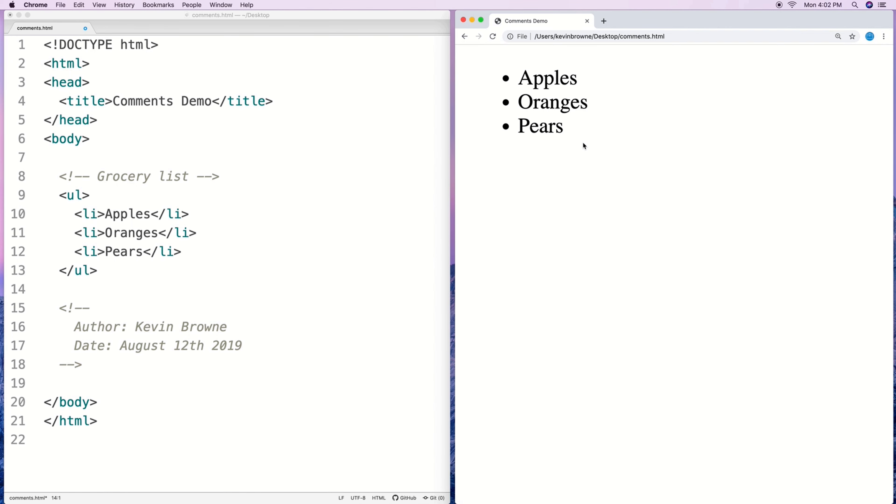
mouse_move(576, 150)
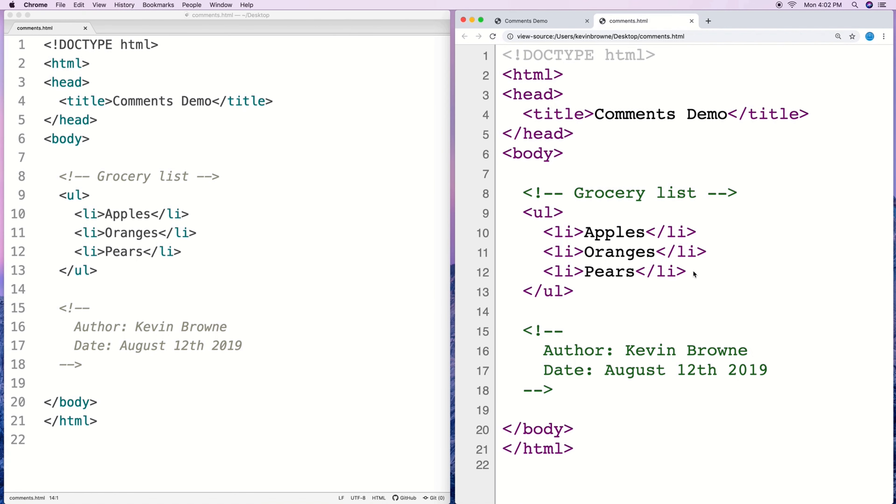
mouse_move(693, 275)
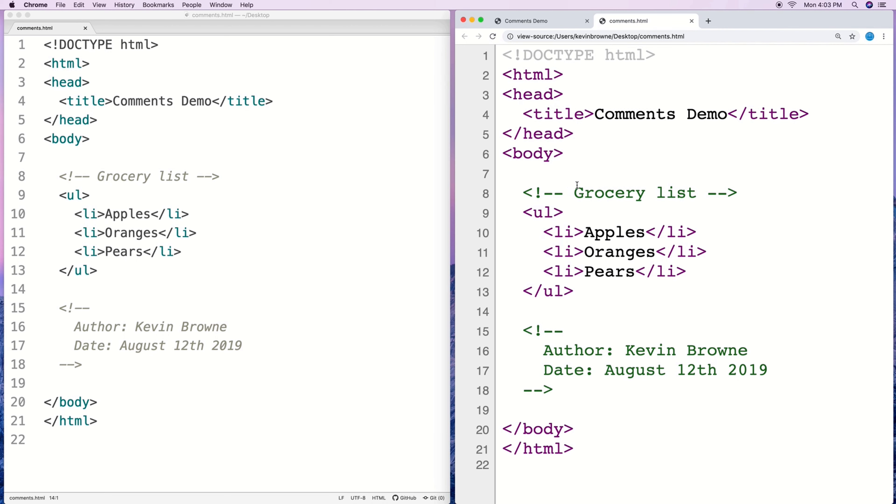
click(524, 21)
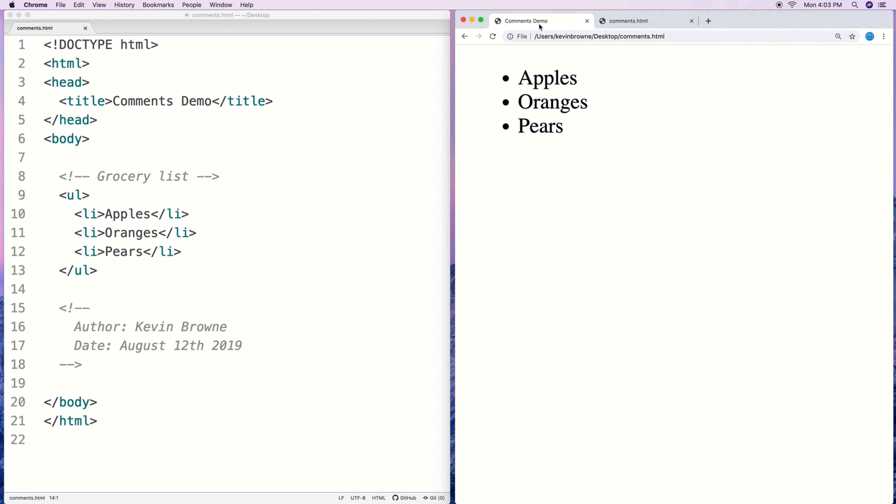
mouse_move(271, 253)
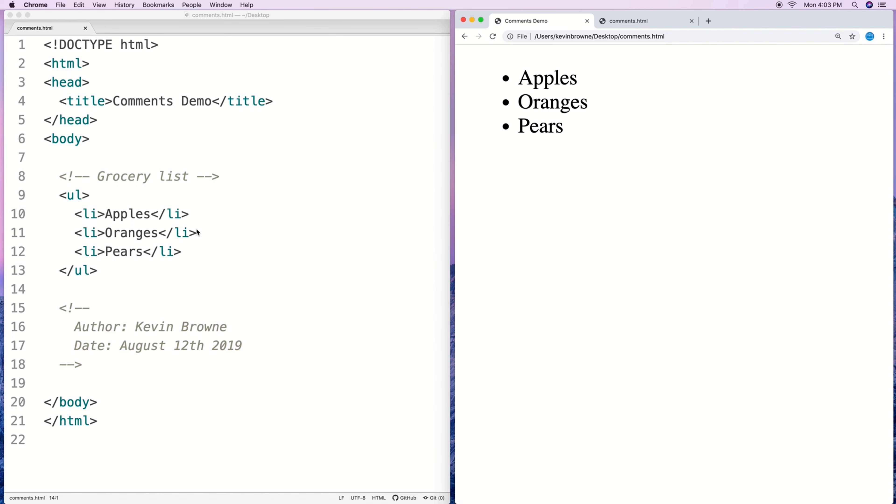
mouse_move(199, 231)
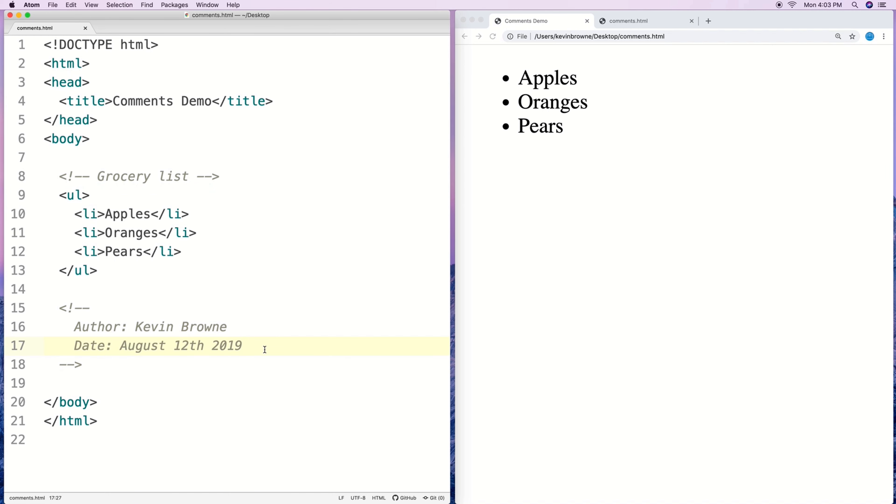
- Nest <!-- Grocery list --> inside the author comment, reload to see the stray -->, then restore the comment
text(<!-- Grocery list -->)
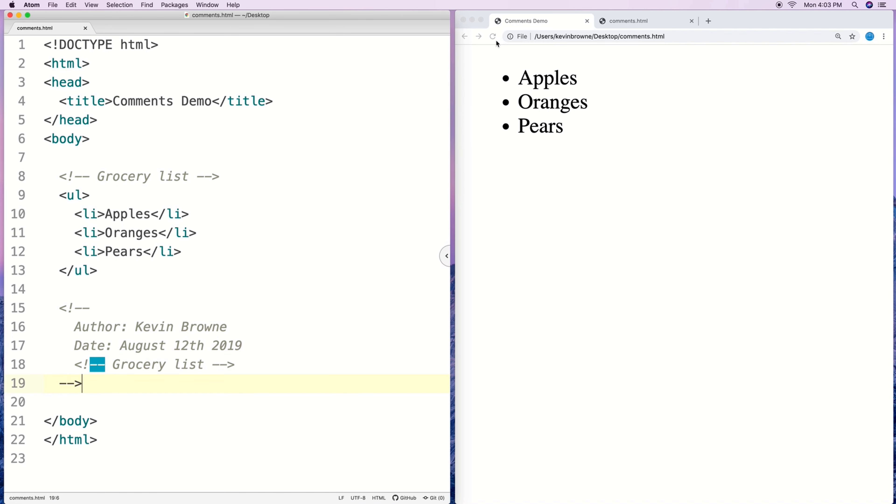
click(493, 36)
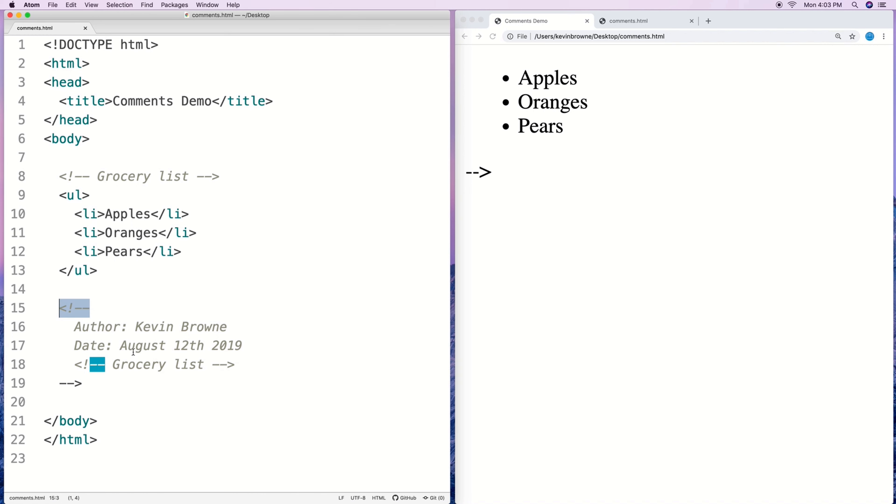
click(216, 365)
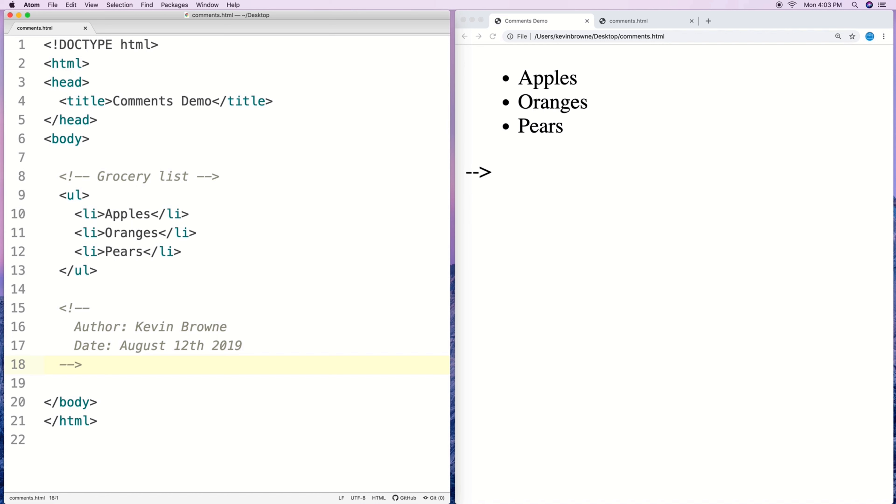
click(45, 364)
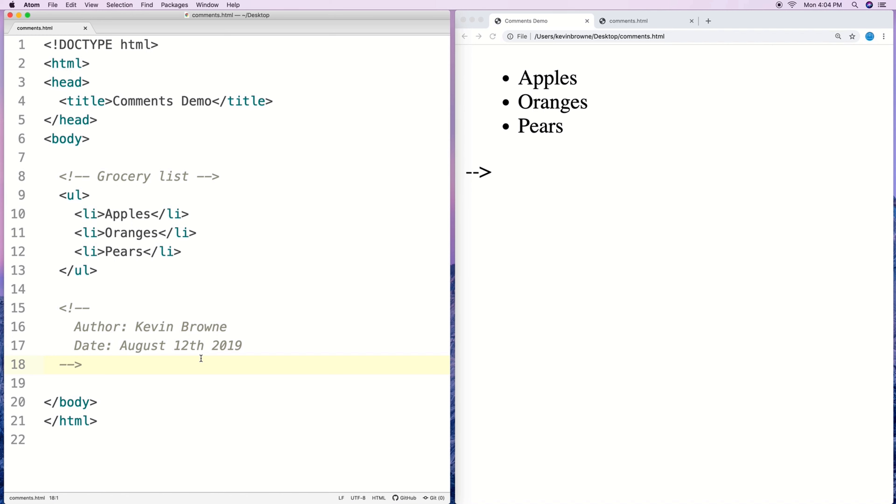
click(45, 365)
text(<!)
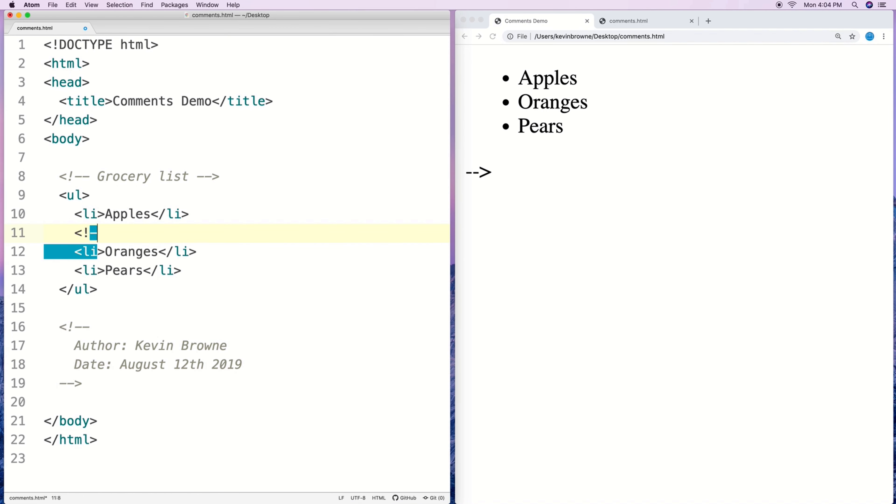
- Comment out the Oranges and Pears <li> items and reload so the page lists only Apples
text(-->)
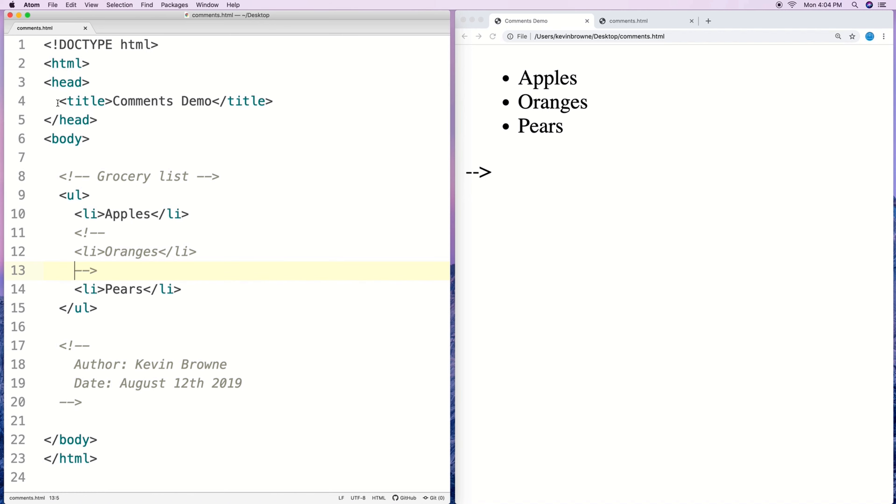
click(493, 36)
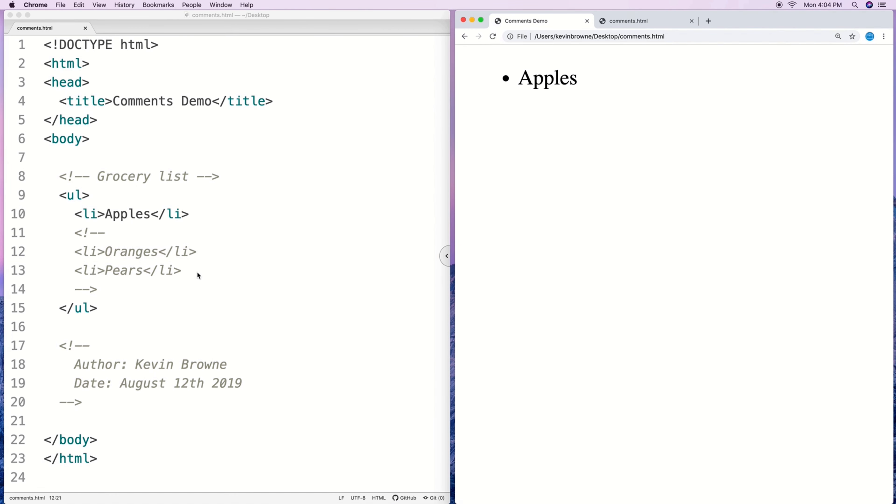
mouse_move(103, 288)
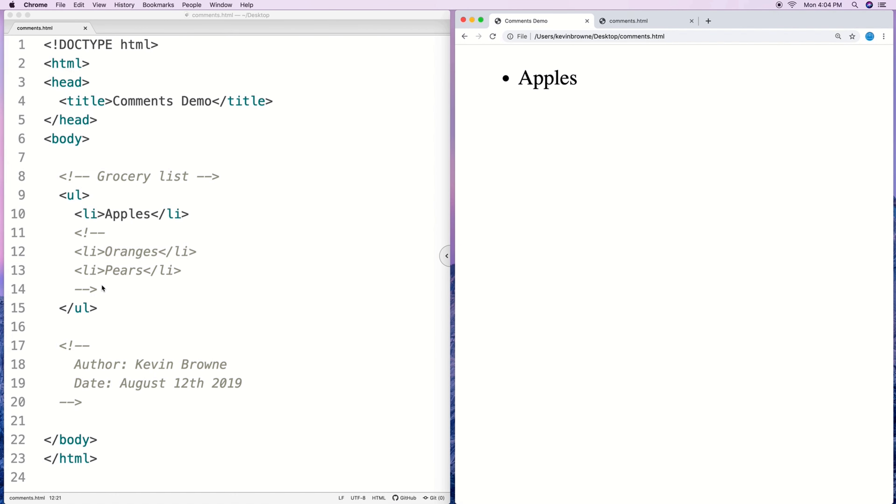